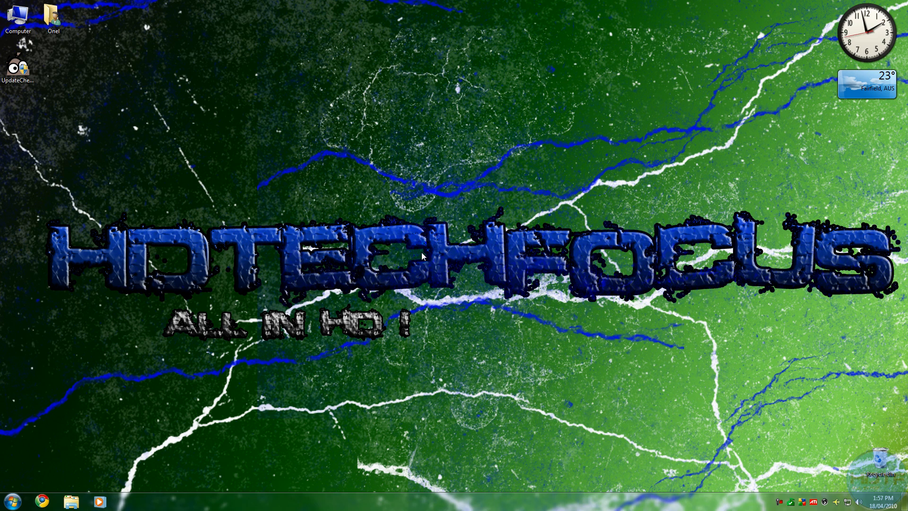
{"action": "mouse_move", "coordinate": [470, 282]}
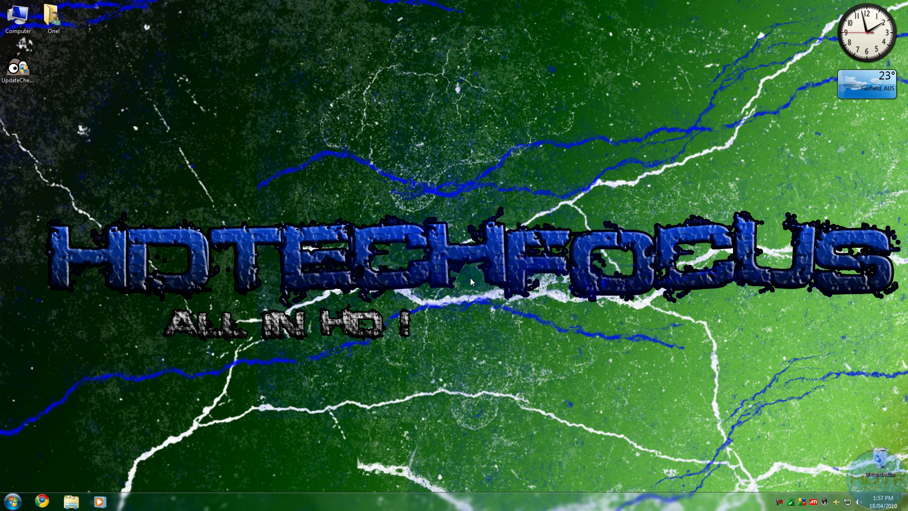
{"action": "mouse_move", "coordinate": [62, 463]}
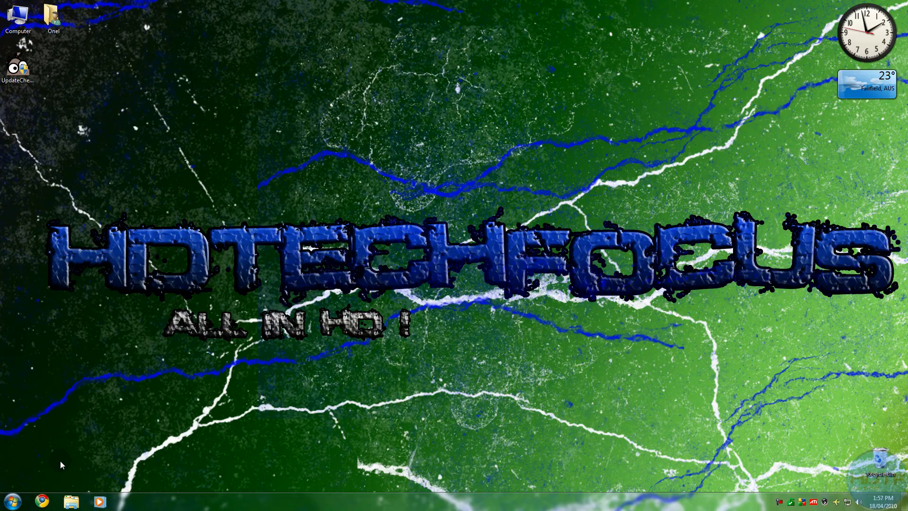
- Launch the web browser and run a quick search for 'qi'
{"action": "left_click", "coordinate": [41, 500]}
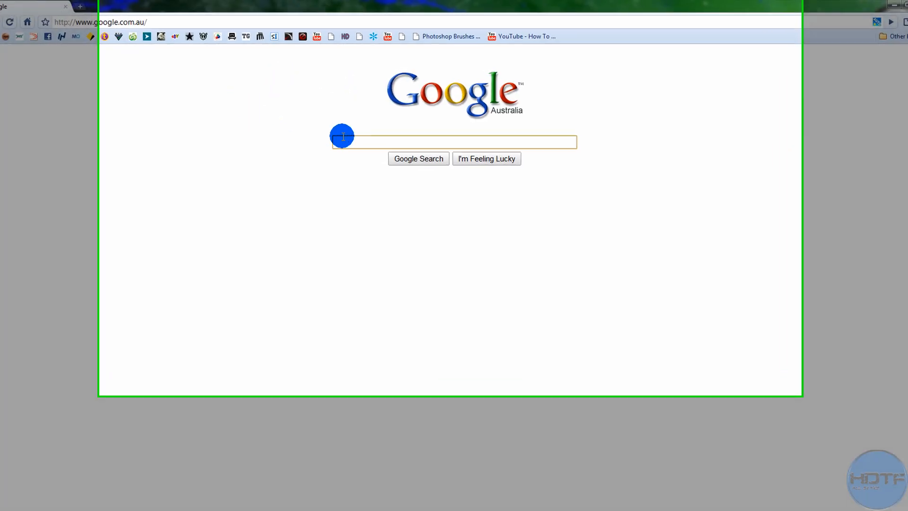
{"action": "type", "text": "qi"}
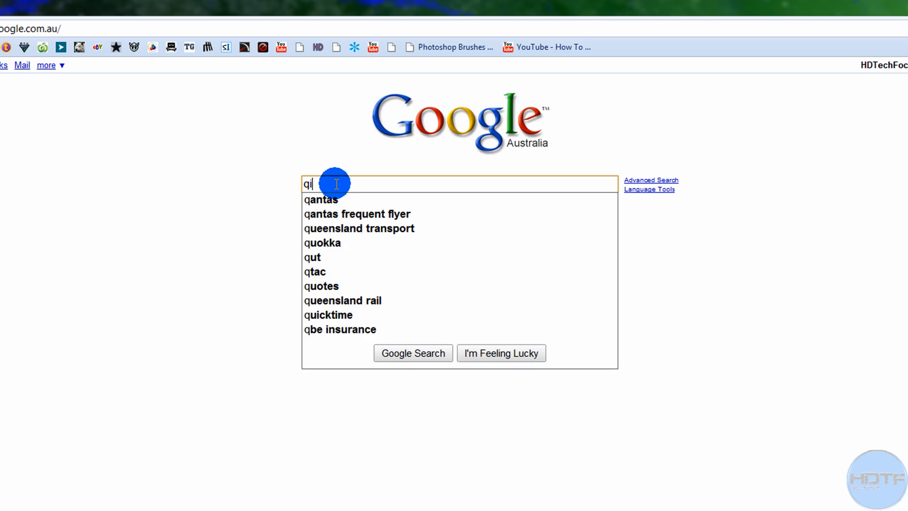
{"action": "left_click", "coordinate": [328, 315]}
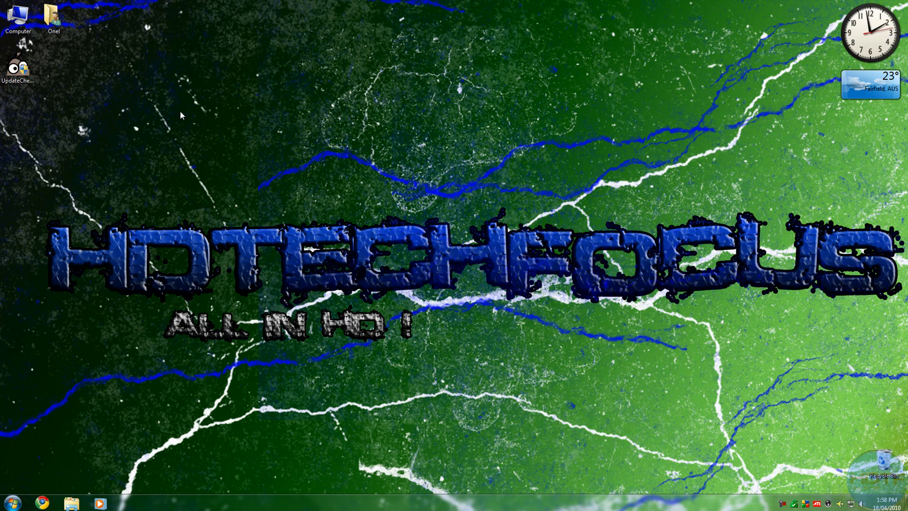
- Launch Camtasia Studio from the programs list and dismiss its welcome screen
{"action": "left_click", "coordinate": [10, 502]}
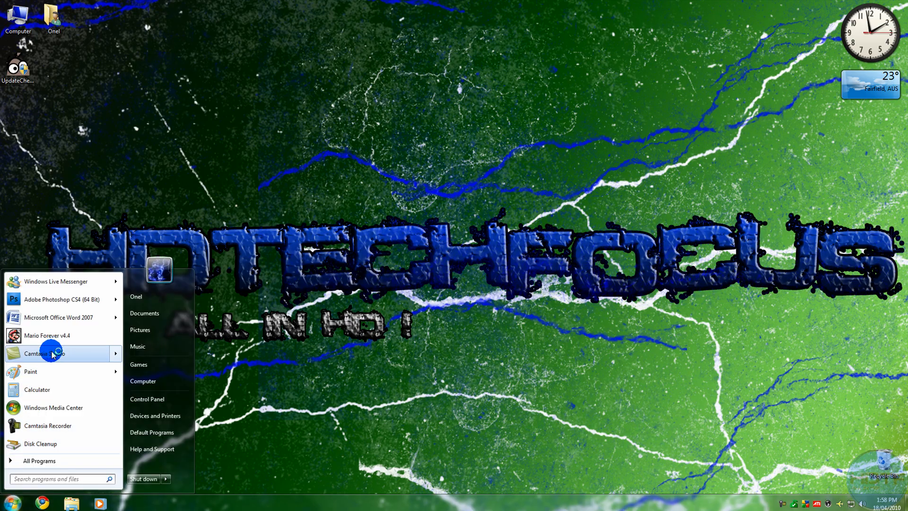
{"action": "left_click", "coordinate": [43, 353]}
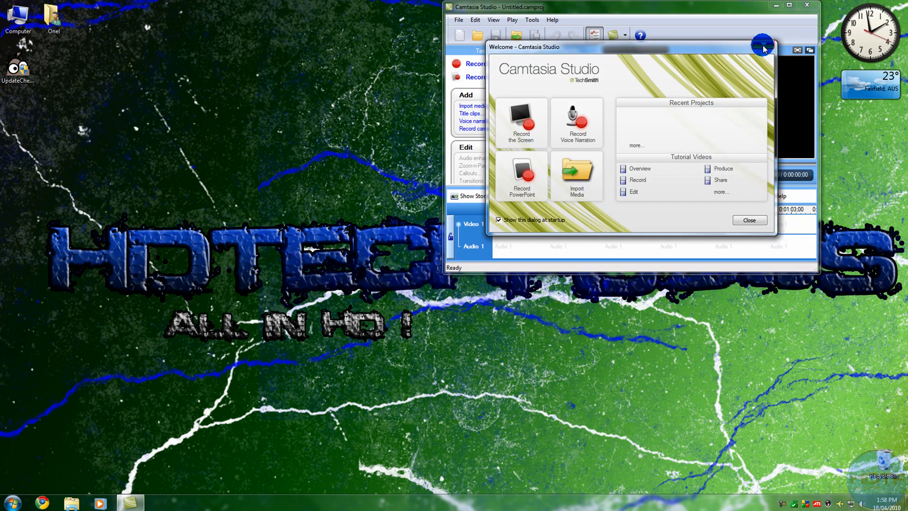
{"action": "left_click", "coordinate": [749, 220]}
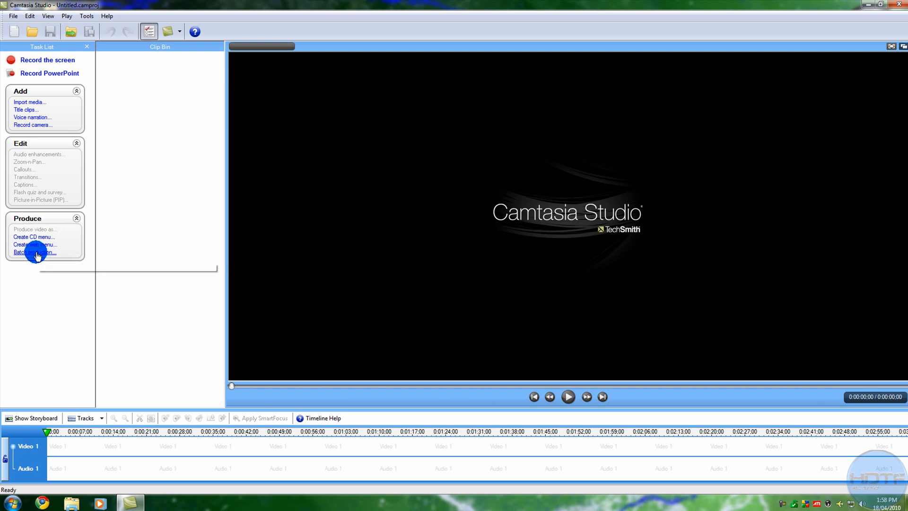
{"action": "mouse_move", "coordinate": [35, 252]}
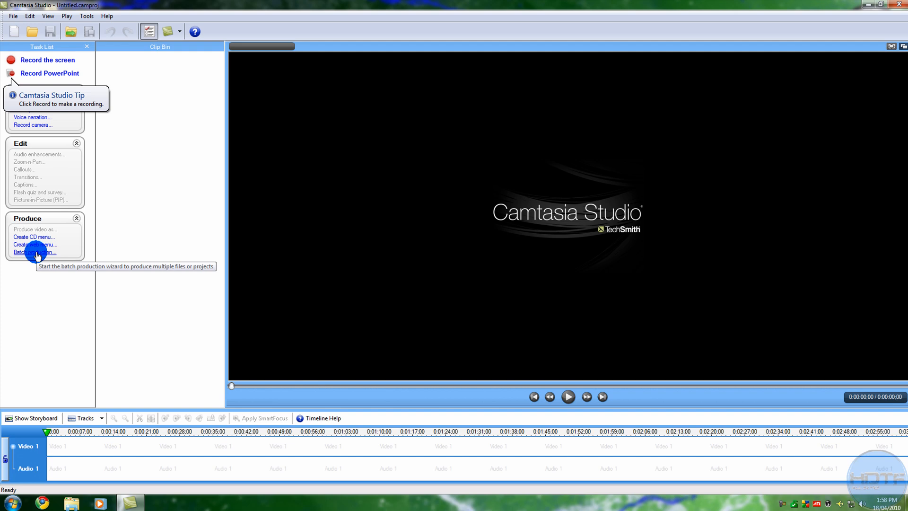
- Start a batch production, add My 2.wmv and continue to the preset options
{"action": "left_click", "coordinate": [35, 251]}
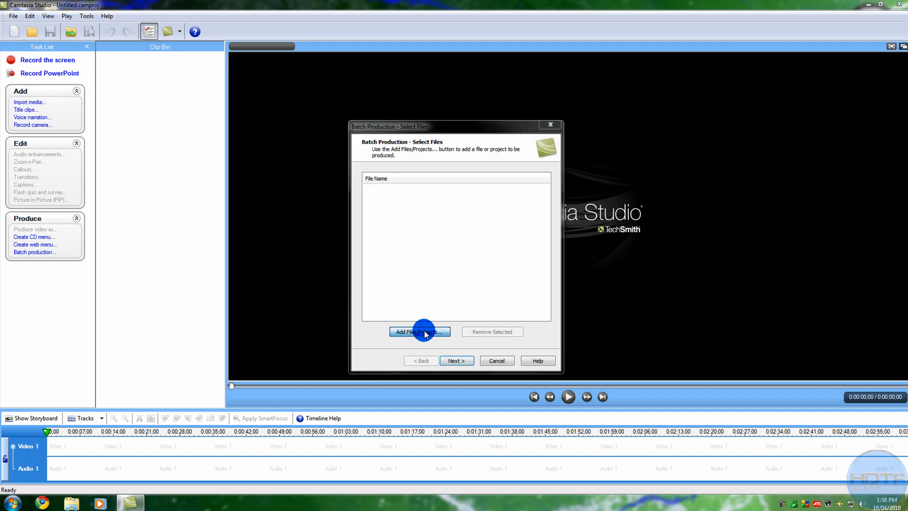
{"action": "left_click", "coordinate": [419, 331]}
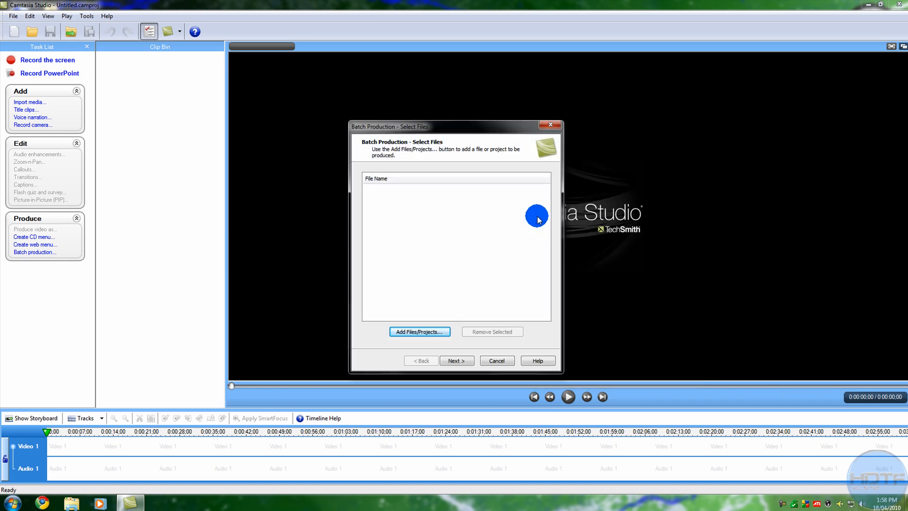
{"action": "left_click", "coordinate": [418, 331]}
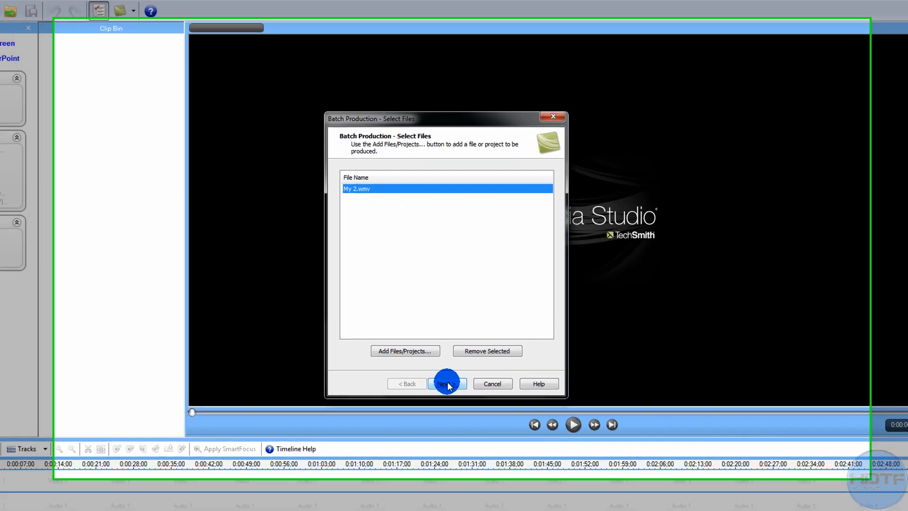
{"action": "left_click", "coordinate": [445, 383]}
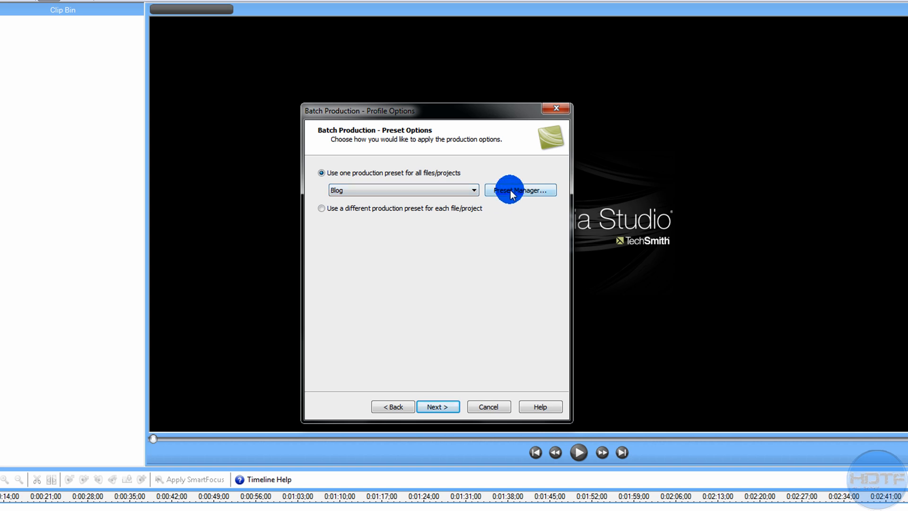
- Create a new production preset named HDTechFocus with MOV QuickTime movie output
{"action": "left_click", "coordinate": [519, 190]}
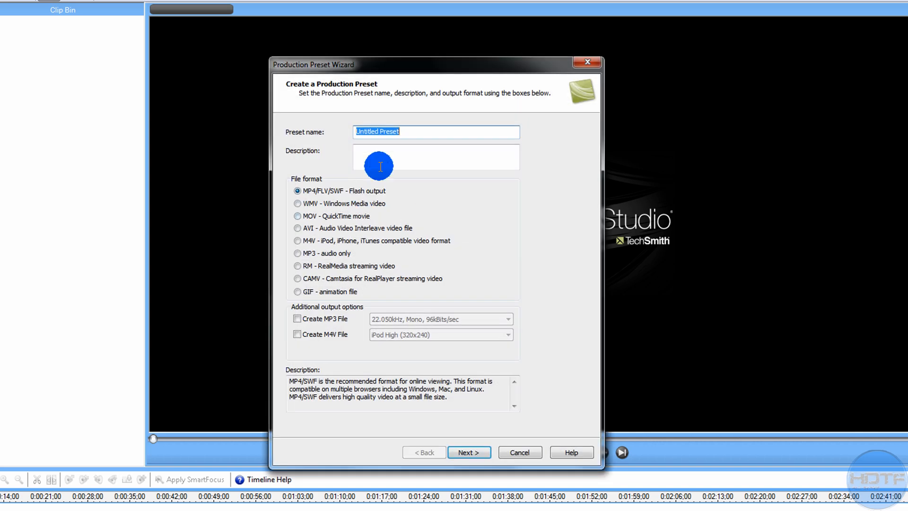
{"action": "mouse_move", "coordinate": [310, 126]}
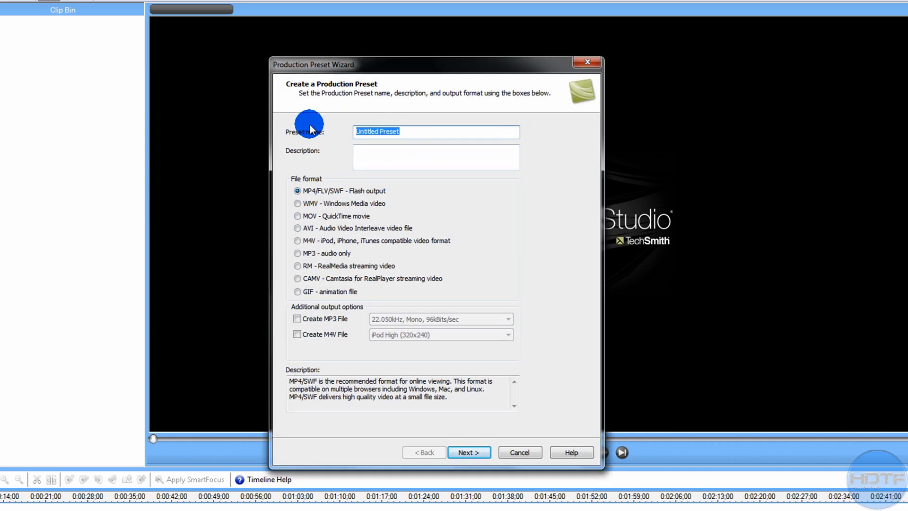
{"action": "type", "text": "HDTech"}
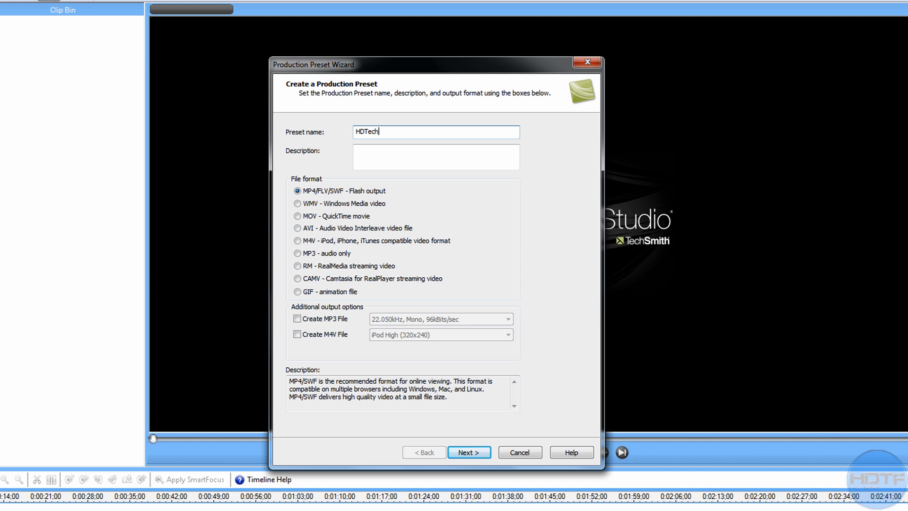
{"action": "type", "text": "Focus"}
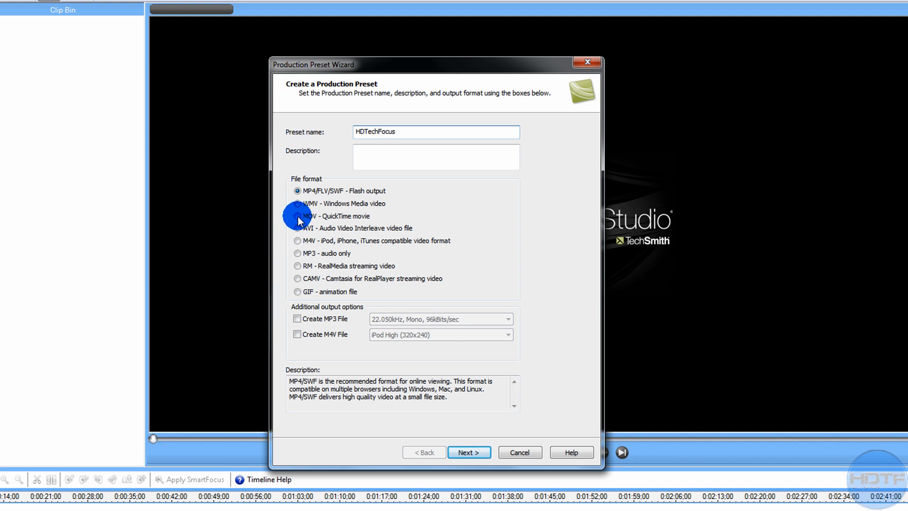
{"action": "left_click", "coordinate": [298, 216]}
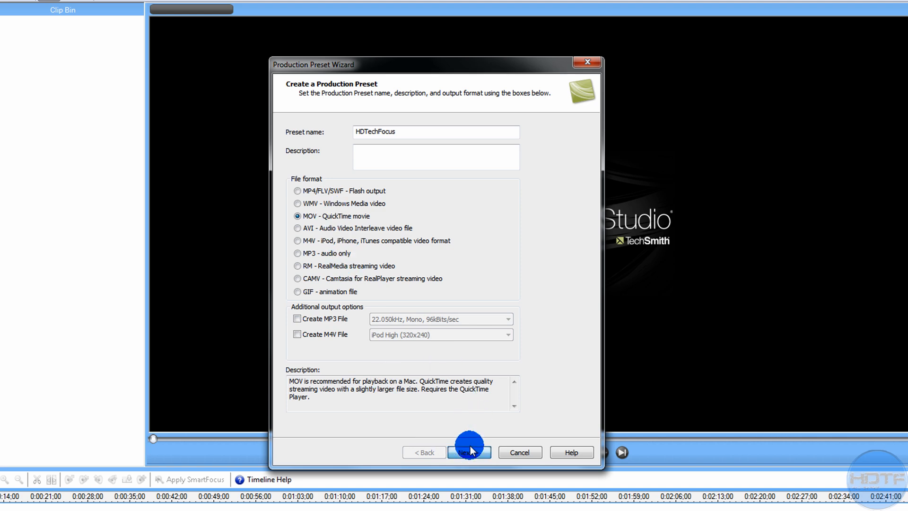
{"action": "left_click", "coordinate": [469, 452]}
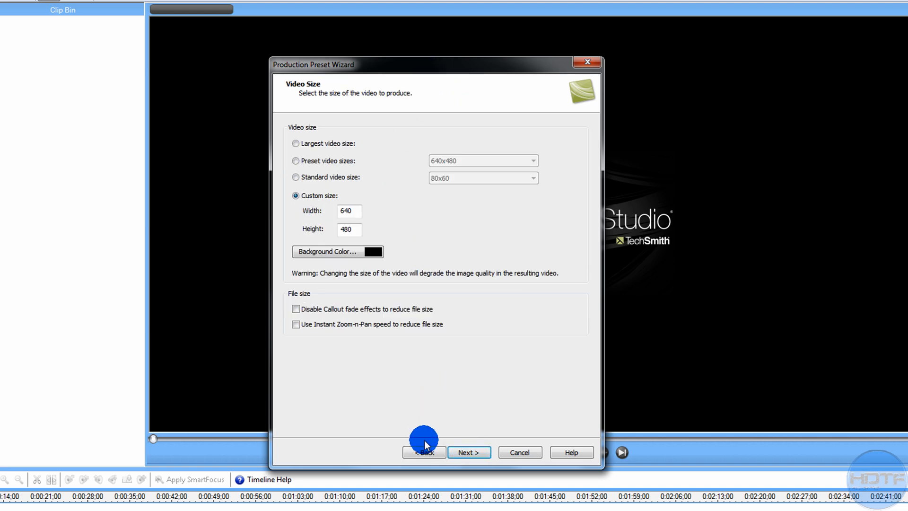
{"action": "left_click", "coordinate": [469, 452]}
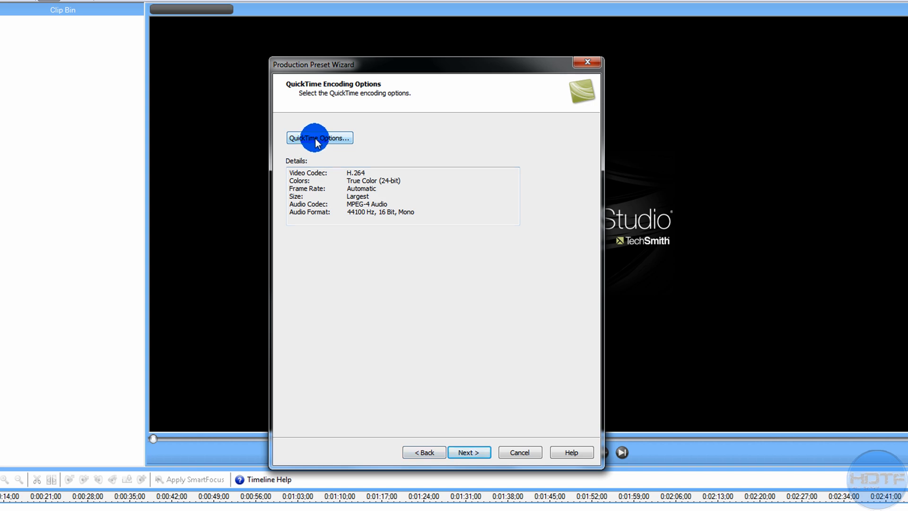
- Set QuickTime video compression to H.264 at 30 fps with Best quality
{"action": "left_click", "coordinate": [319, 138]}
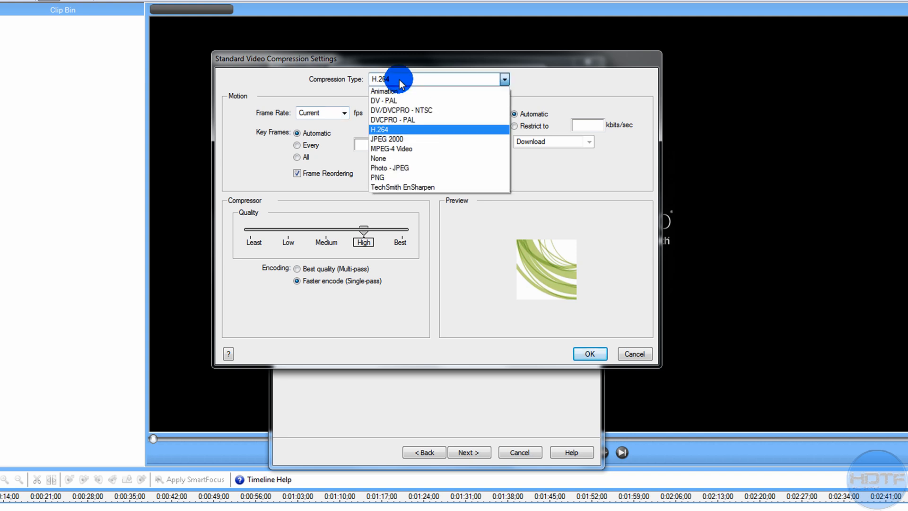
{"action": "left_click", "coordinate": [378, 130]}
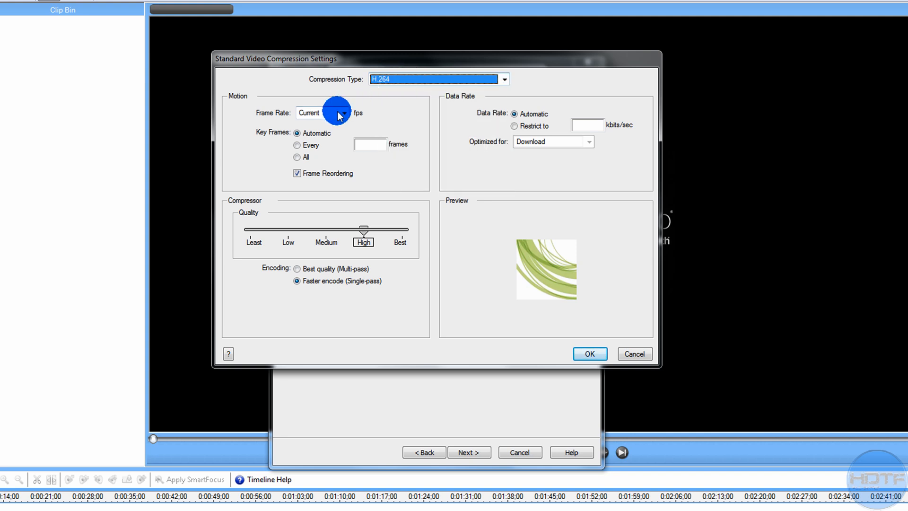
{"action": "left_click", "coordinate": [344, 113]}
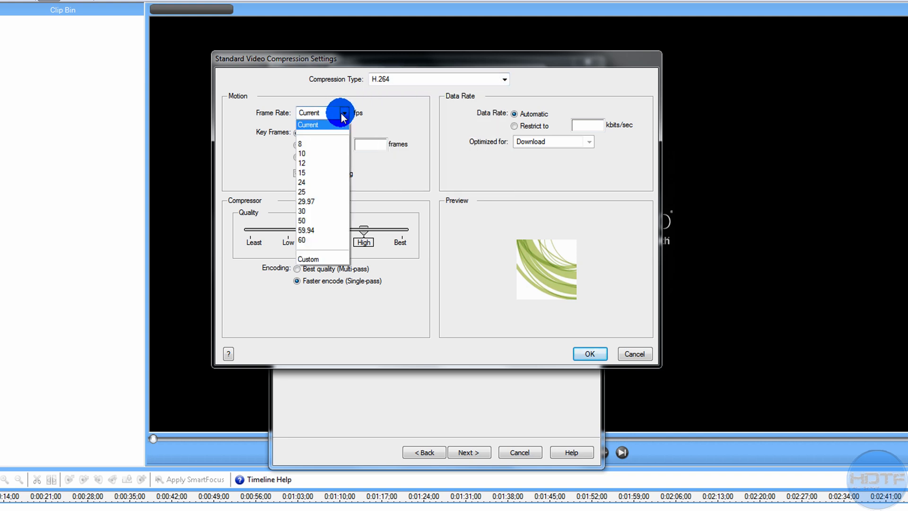
{"action": "mouse_move", "coordinate": [322, 210]}
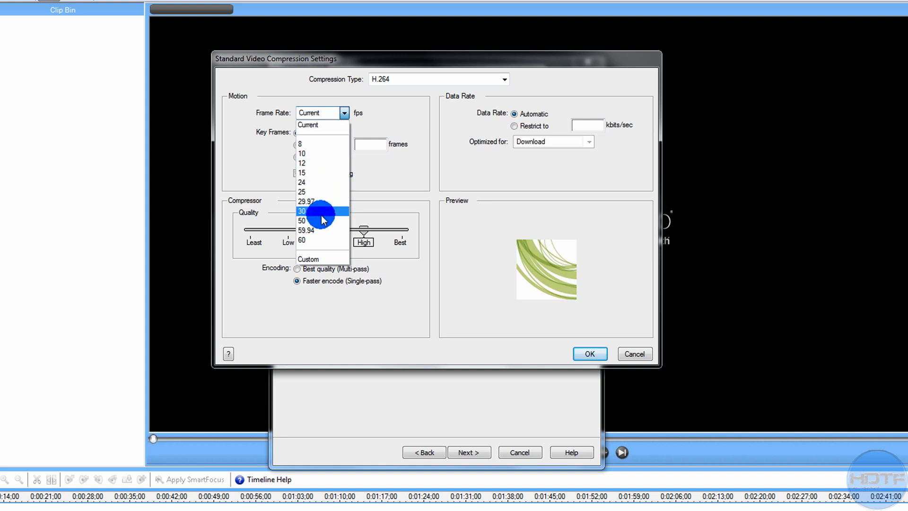
{"action": "left_click", "coordinate": [301, 210]}
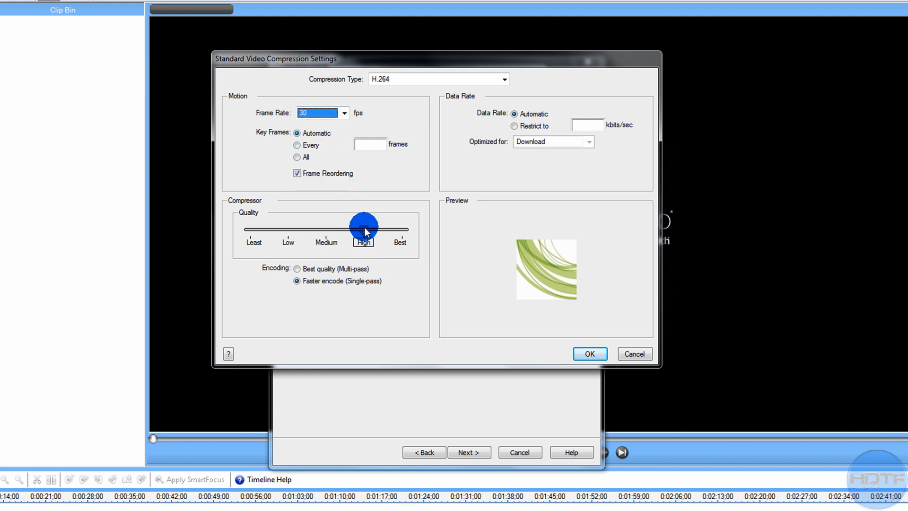
{"action": "left_click_drag", "start_coordinate": [363, 226], "coordinate": [401, 229]}
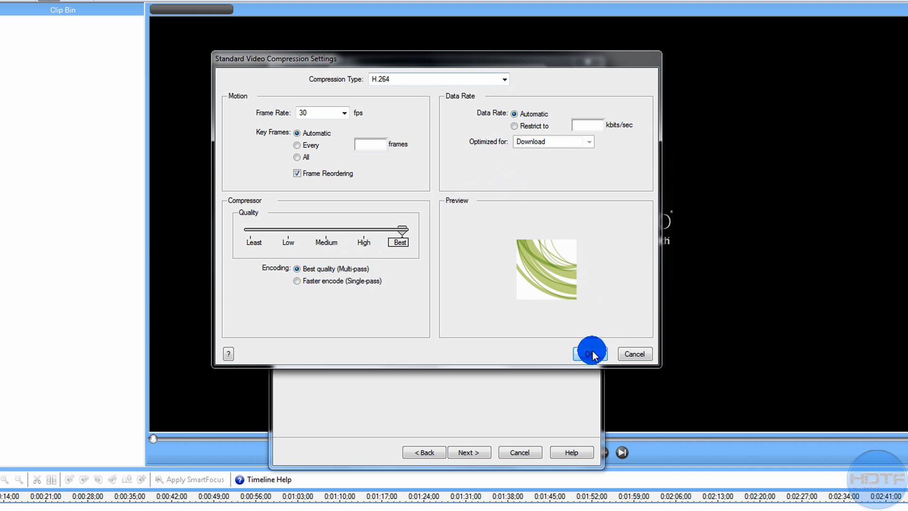
{"action": "left_click", "coordinate": [589, 353]}
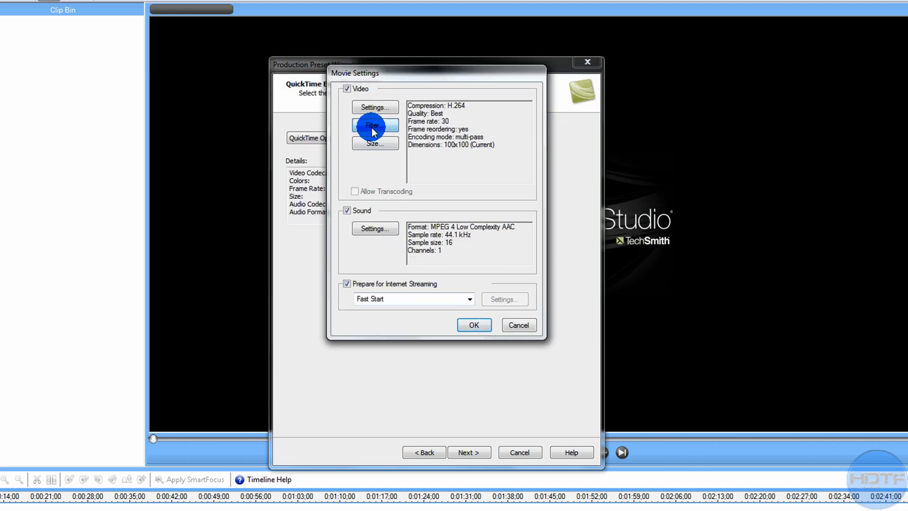
{"action": "mouse_move", "coordinate": [426, 186]}
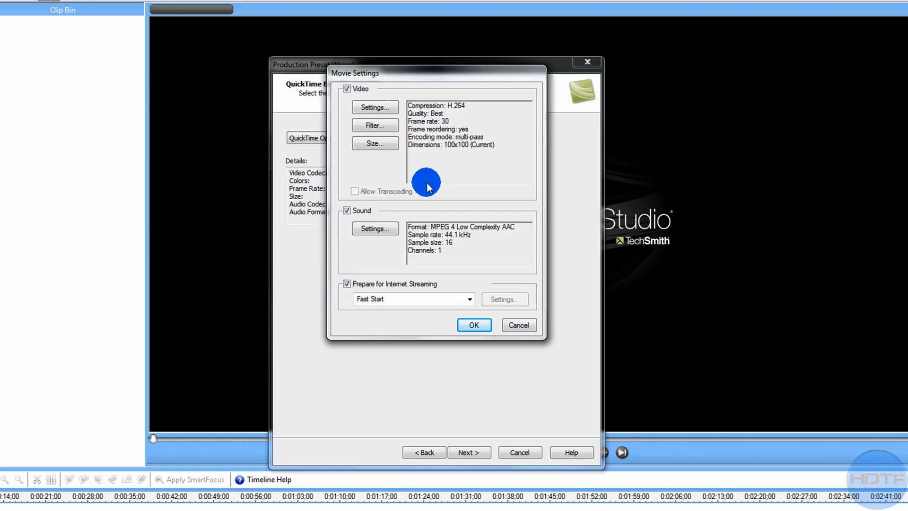
- Set the export size to HD 1920x1080 16:9
{"action": "left_click", "coordinate": [375, 143]}
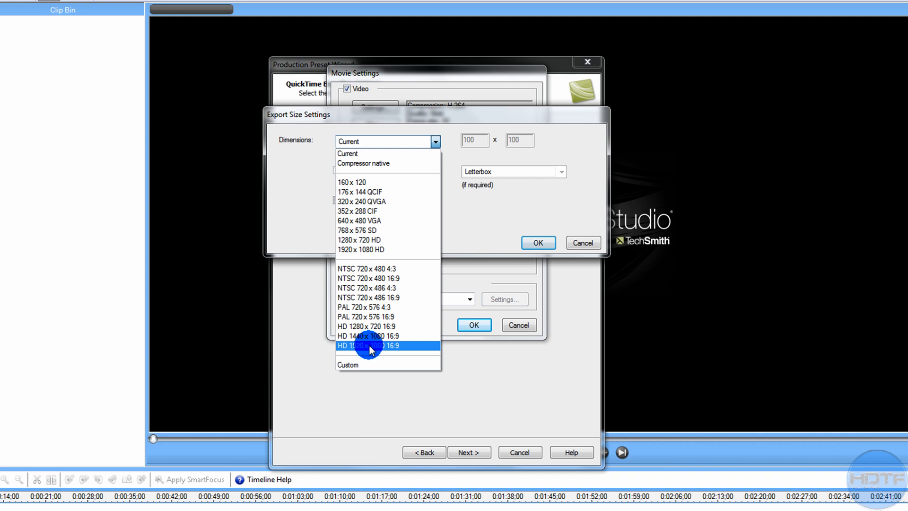
{"action": "left_click", "coordinate": [369, 346]}
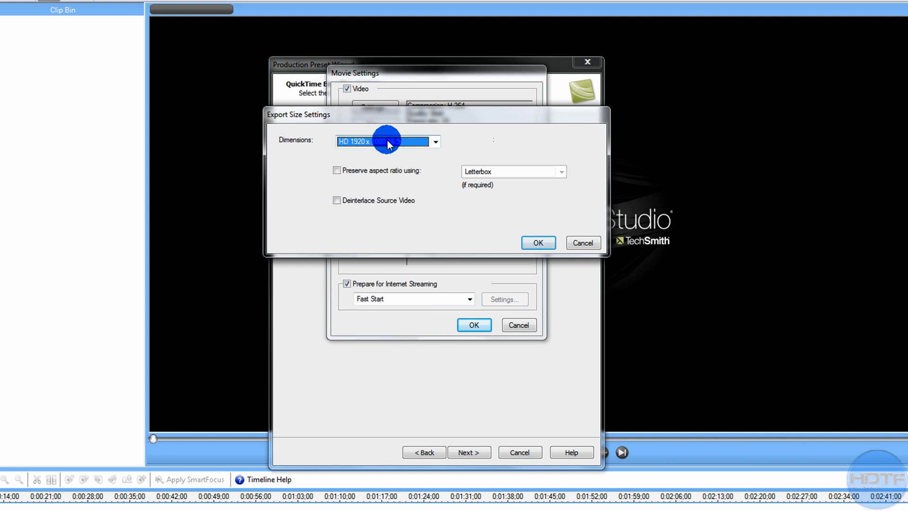
{"action": "left_click", "coordinate": [537, 242]}
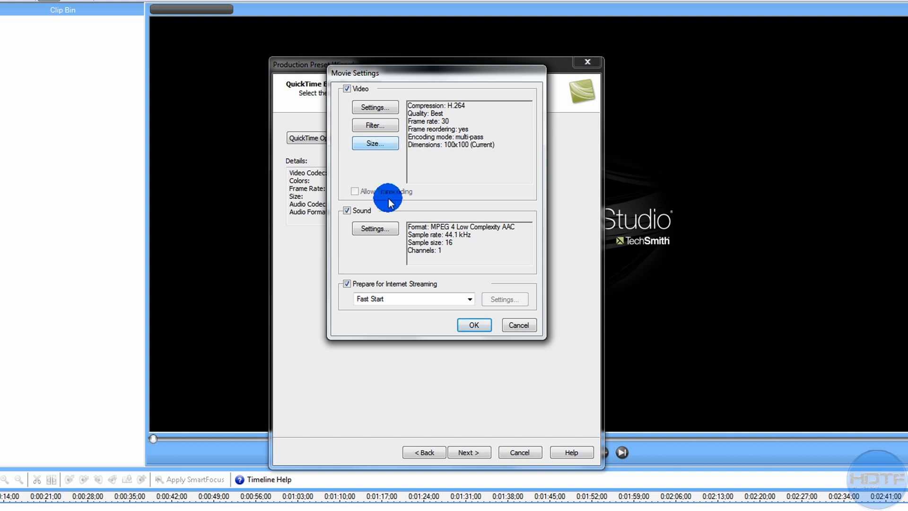
- Set the QuickTime sound to stereo at the 48.000 kHz sample rate
{"action": "left_click", "coordinate": [375, 228]}
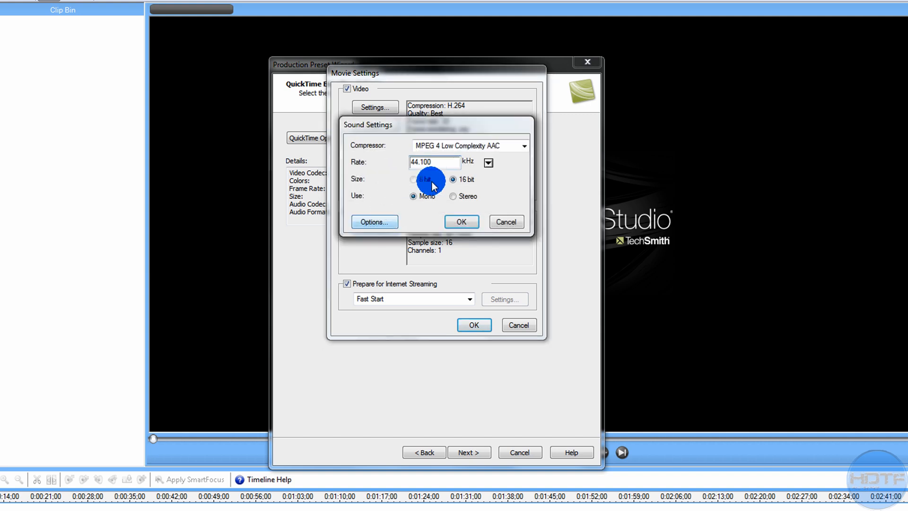
{"action": "left_click", "coordinate": [488, 162]}
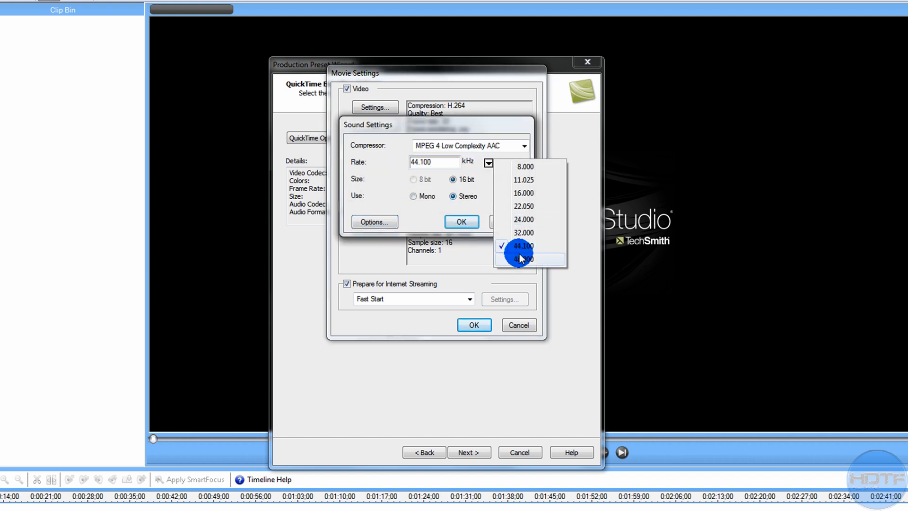
{"action": "left_click", "coordinate": [460, 222]}
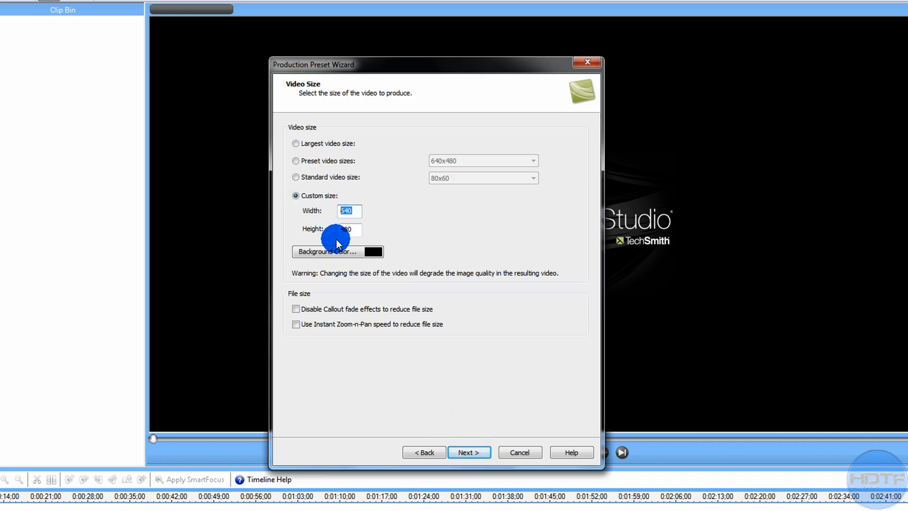
- Start replacing the custom video width 640 with a 19.. value
{"action": "type", "text": "19"}
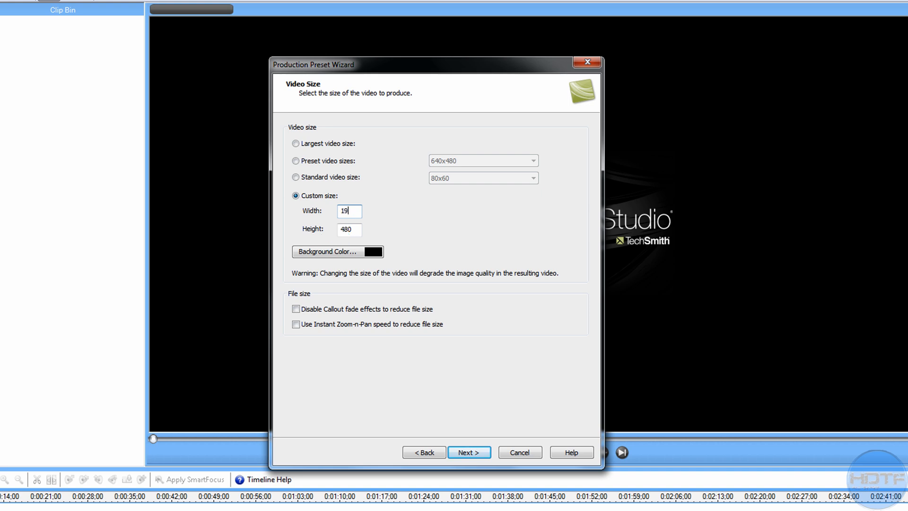
{"action": "key", "text": "BackSpace"}
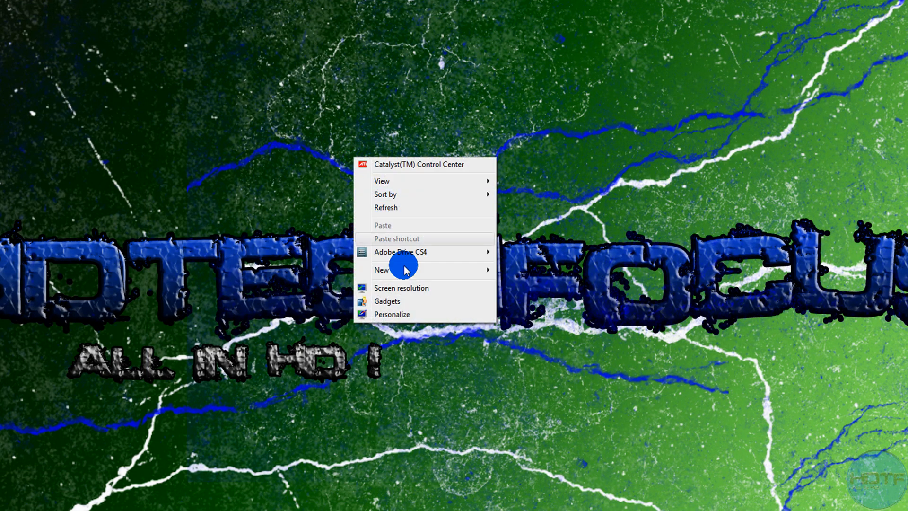
{"action": "left_click", "coordinate": [401, 287]}
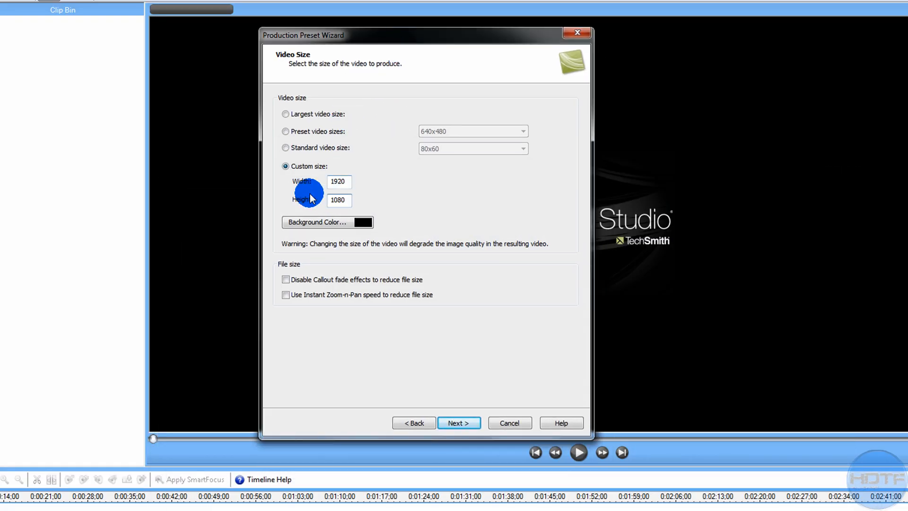
- Accept the 1920x1080 custom size and advance to the video options step
{"action": "left_click", "coordinate": [458, 423]}
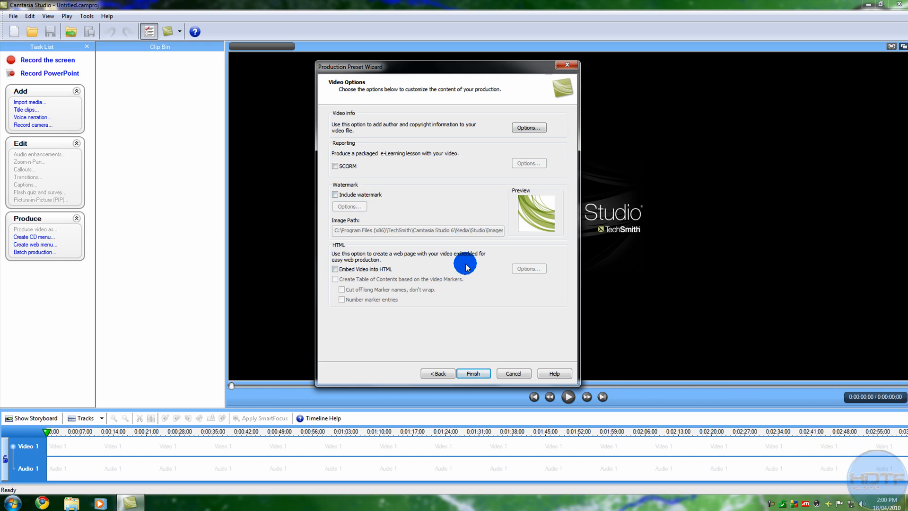
- Enable the watermark and choose Pro.png from My Documents as its image
{"action": "left_click", "coordinate": [335, 194]}
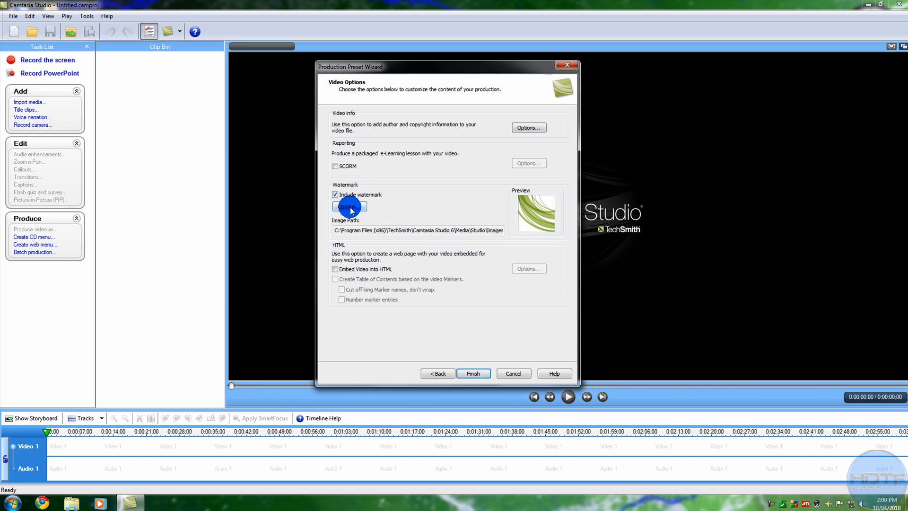
{"action": "left_click", "coordinate": [348, 206]}
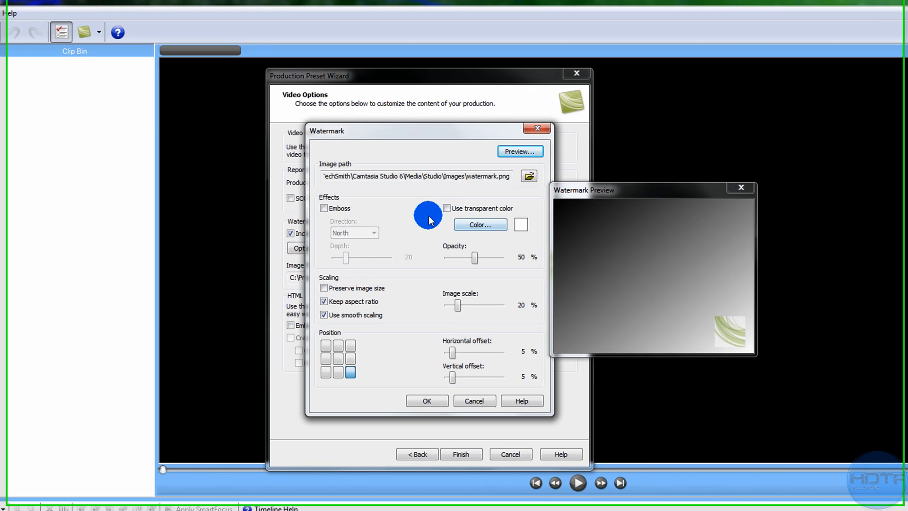
{"action": "left_click", "coordinate": [527, 176]}
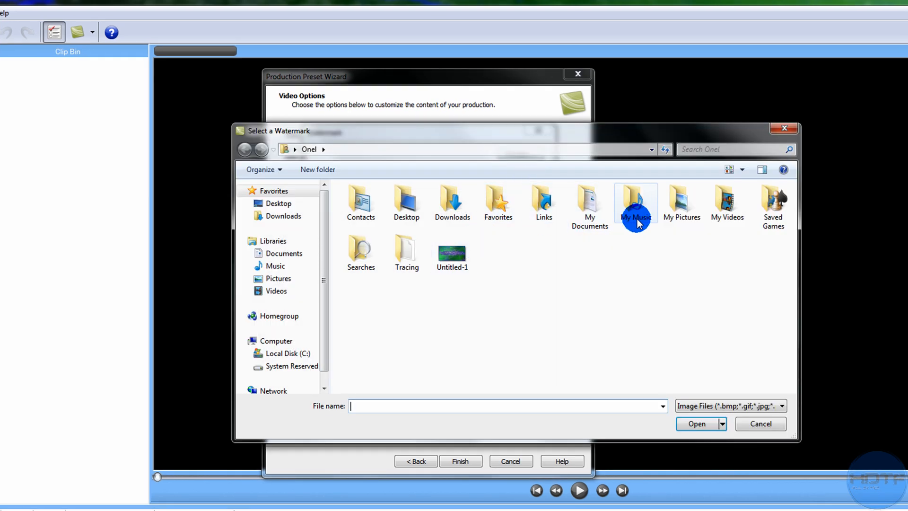
{"action": "double_click", "coordinate": [635, 203]}
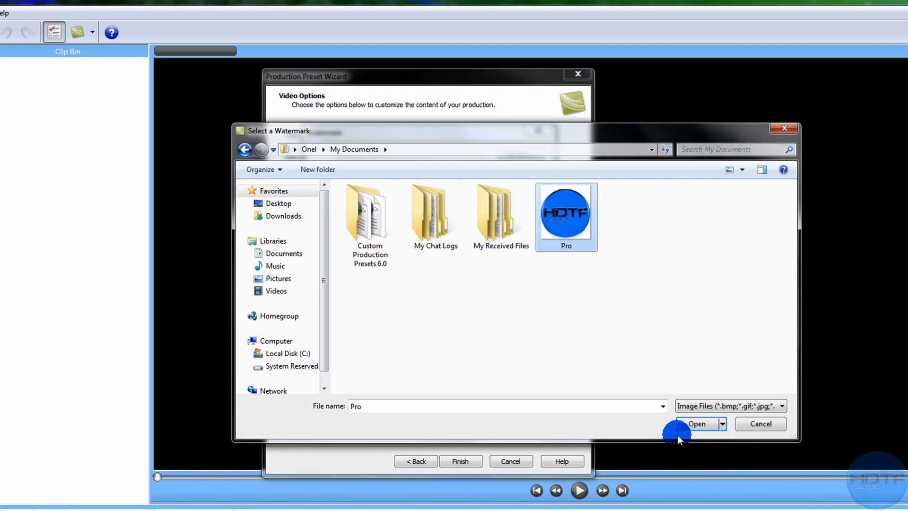
{"action": "left_click", "coordinate": [697, 423]}
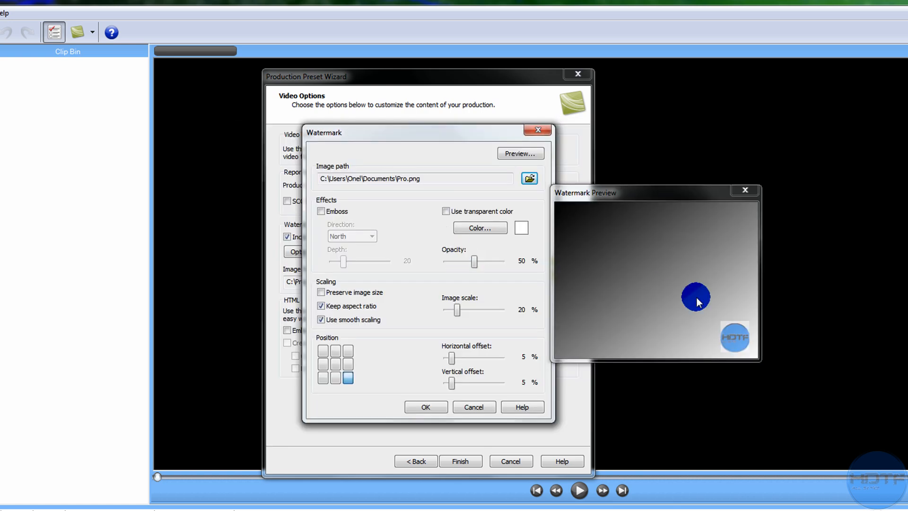
- Make the watermark colour transparent and set its opacity to 23%
{"action": "left_click", "coordinate": [445, 211]}
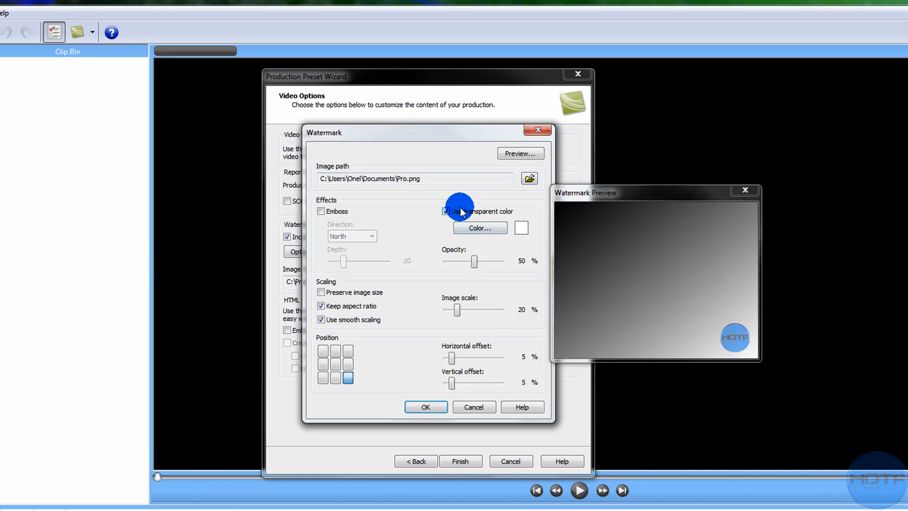
{"action": "left_click", "coordinate": [446, 210]}
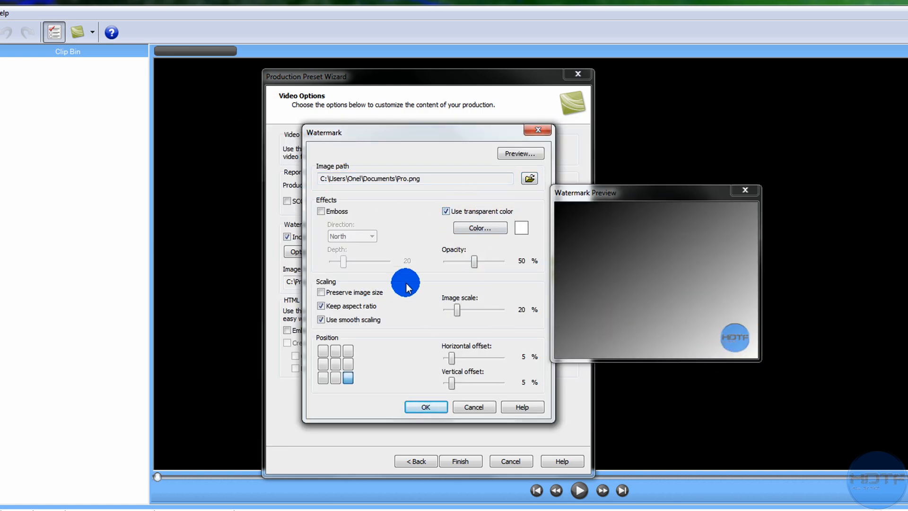
{"action": "left_click_drag", "start_coordinate": [475, 261], "coordinate": [460, 261]}
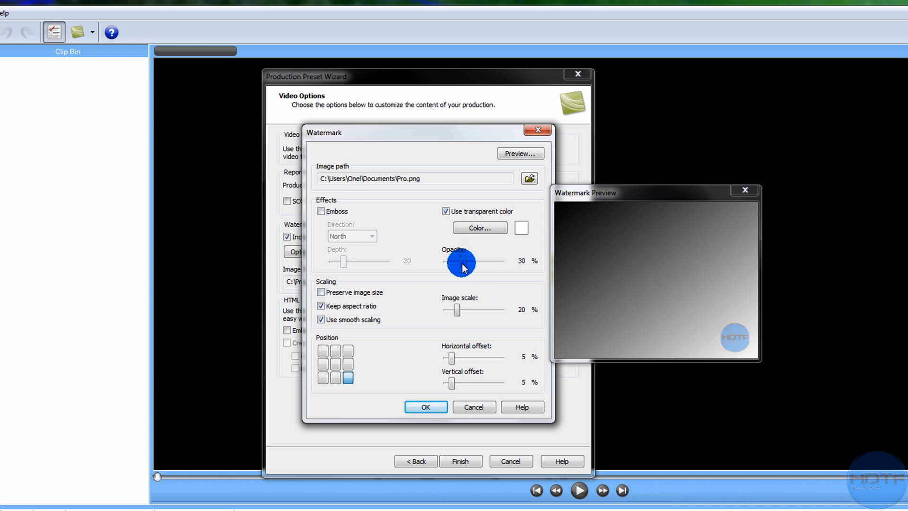
{"action": "left_click_drag", "start_coordinate": [460, 261], "coordinate": [456, 261]}
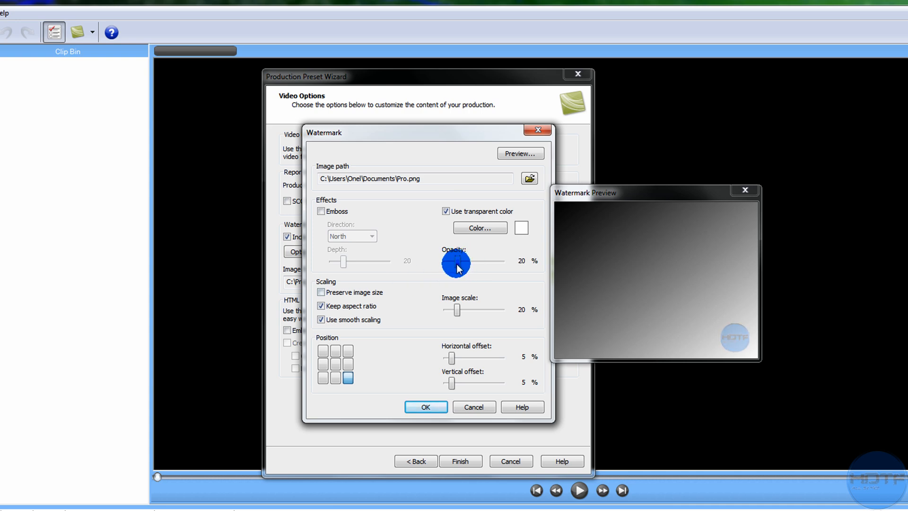
{"action": "left_click_drag", "start_coordinate": [456, 261], "coordinate": [463, 261]}
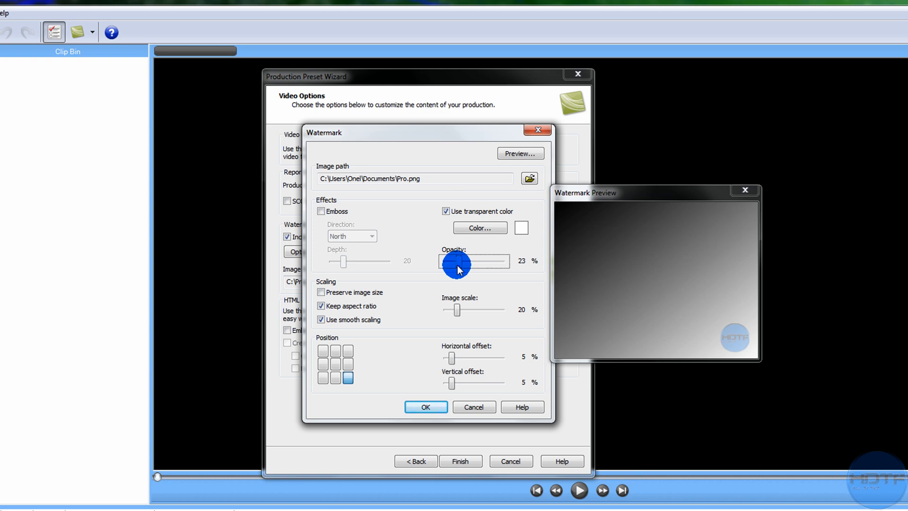
- Reduce the watermark scale to 13%, zero the corner offsets and confirm the settings
{"action": "left_click_drag", "start_coordinate": [455, 310], "coordinate": [453, 311]}
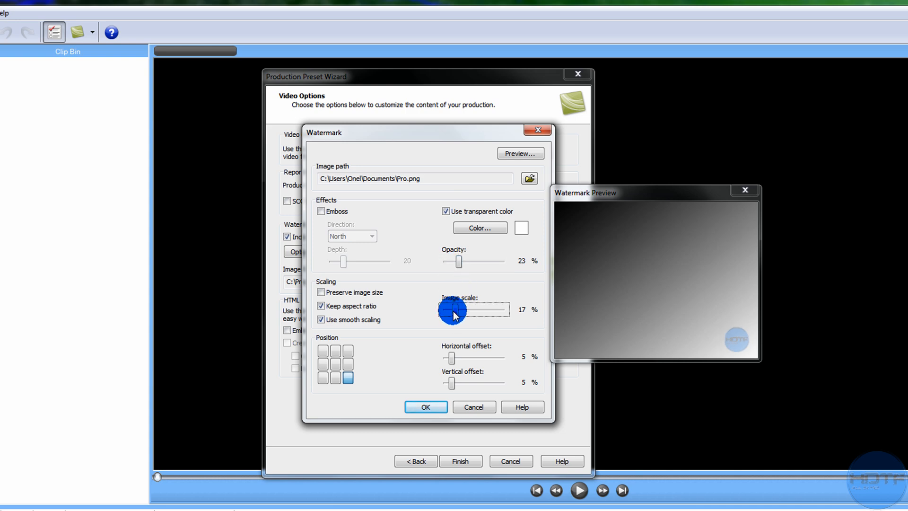
{"action": "left_click_drag", "start_coordinate": [458, 310], "coordinate": [452, 310]}
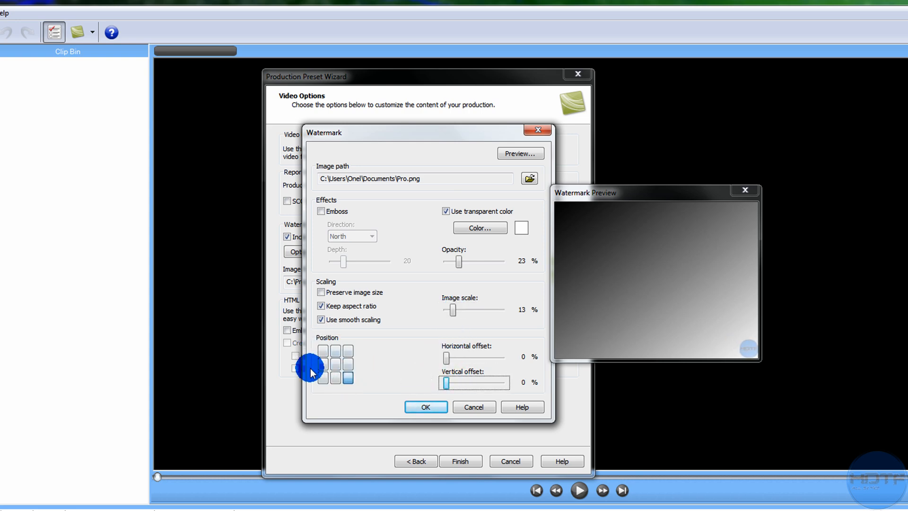
{"action": "left_click", "coordinate": [349, 377]}
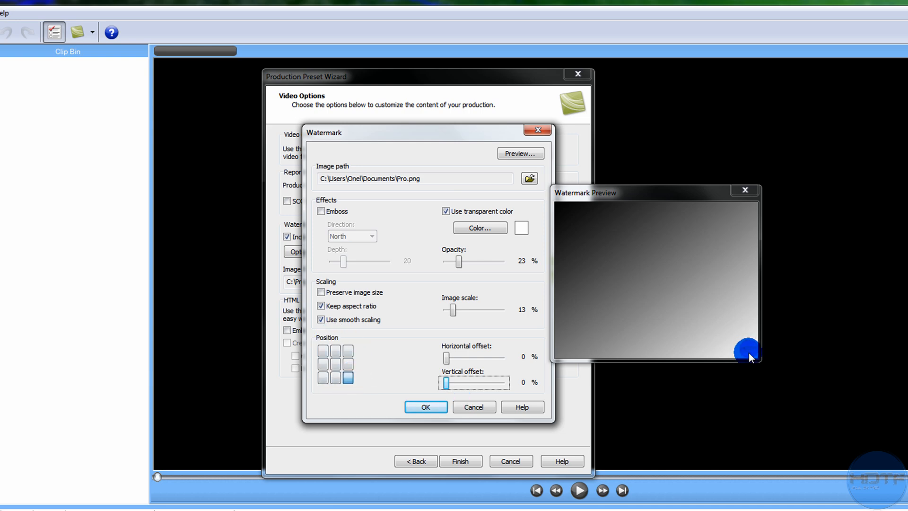
{"action": "left_click", "coordinate": [425, 407]}
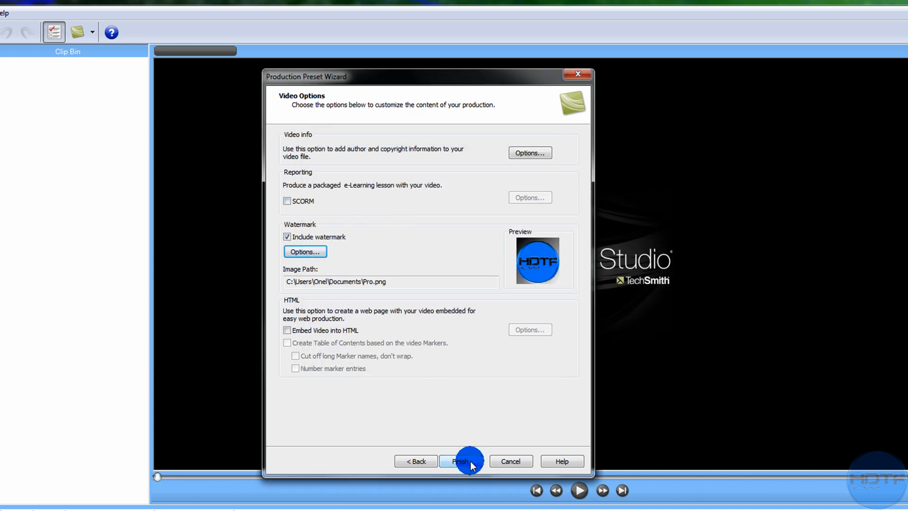
- Finish the HDTechFocus preset so batch production applies it to all files
{"action": "left_click", "coordinate": [459, 460]}
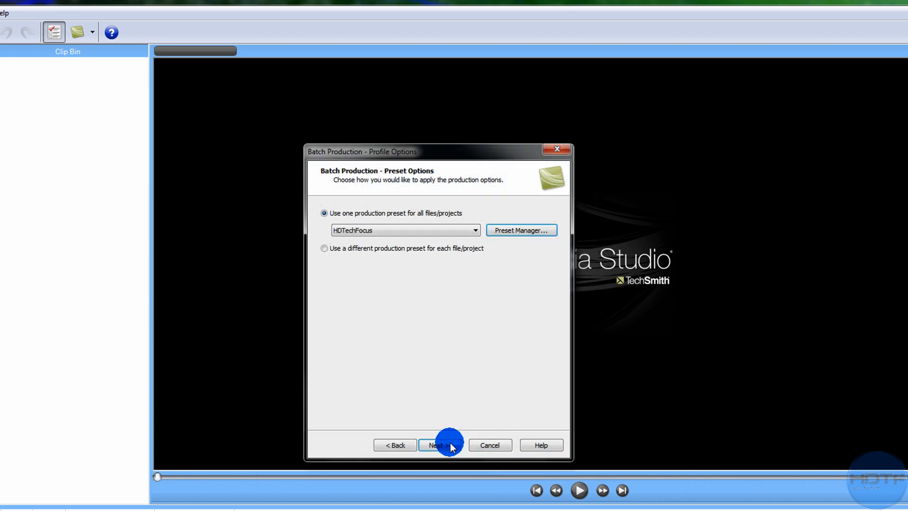